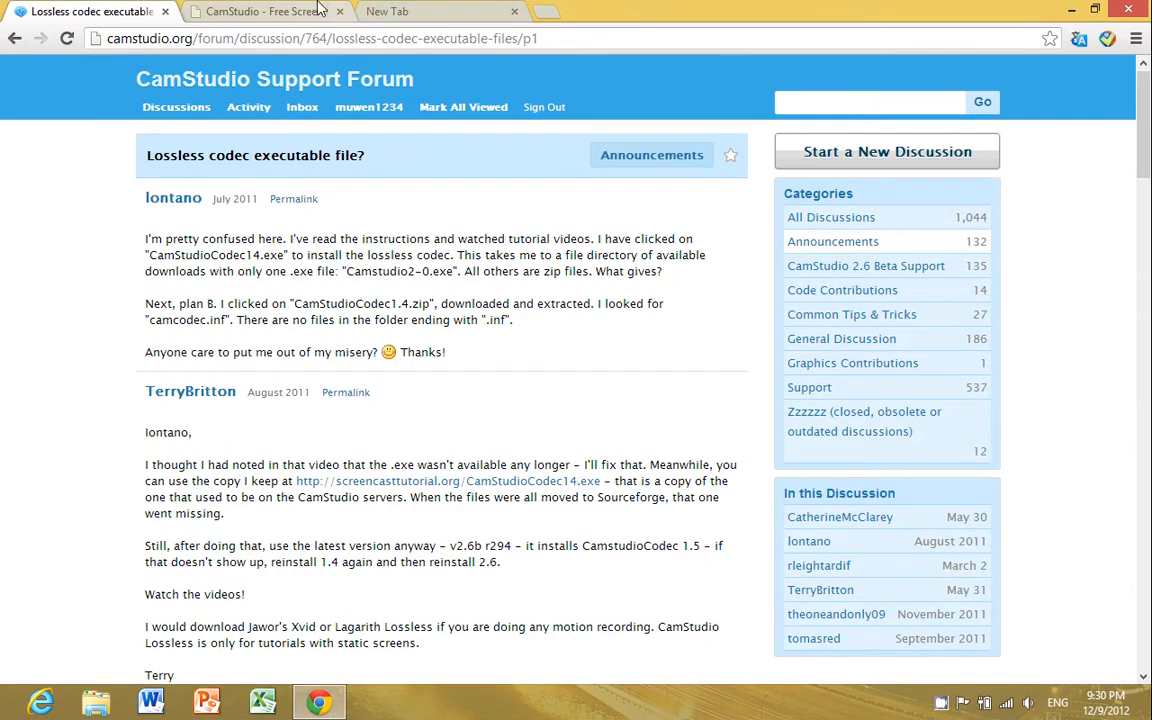
Step: Switch to the camstudio.org tab listing CamStudio 2.6 and the Lossless Video Codec v1.4
click(265, 11)
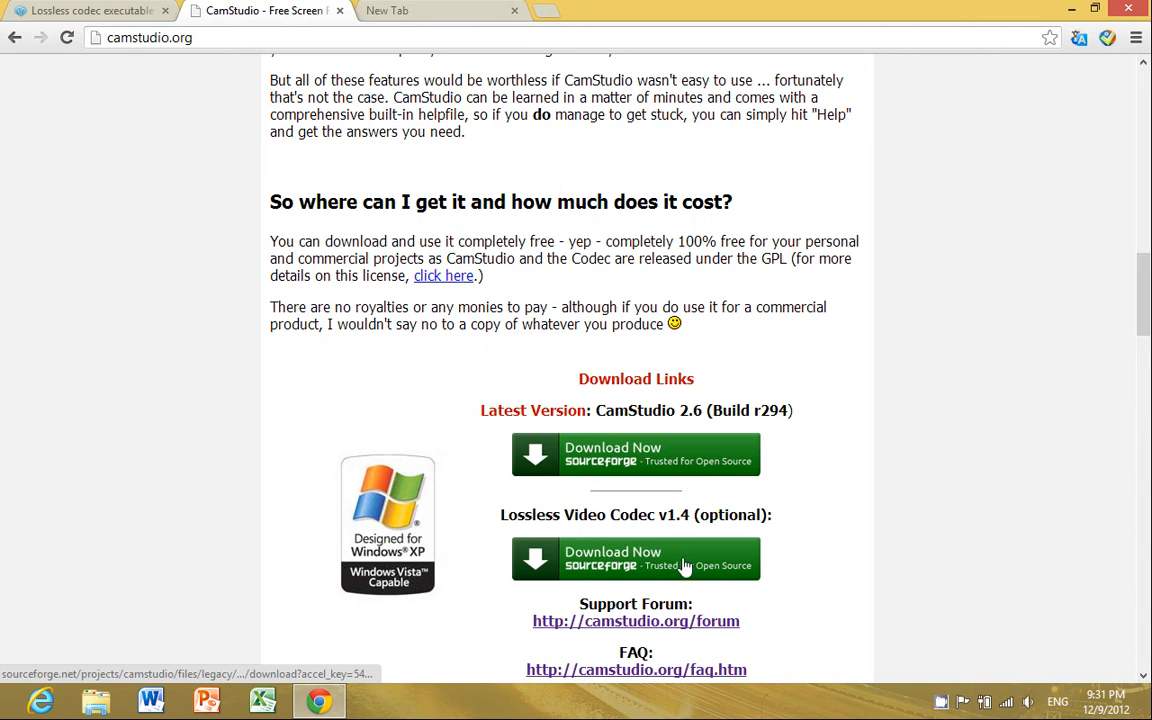
mouse_move(750, 556)
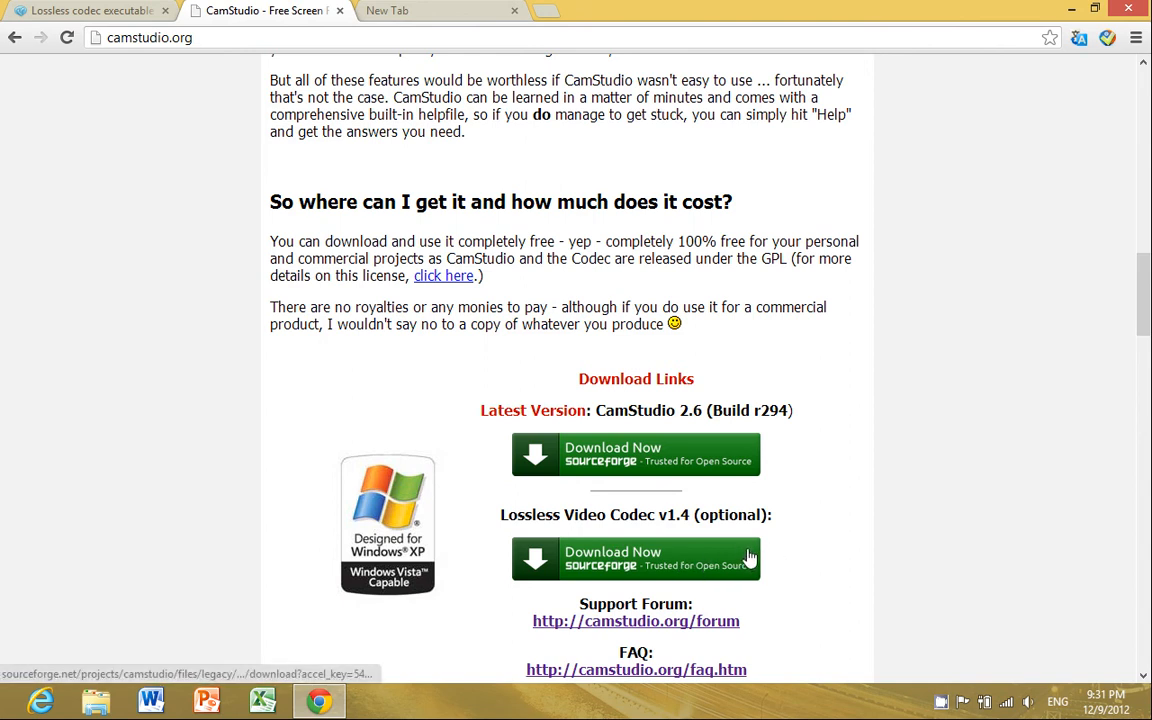
mouse_move(826, 553)
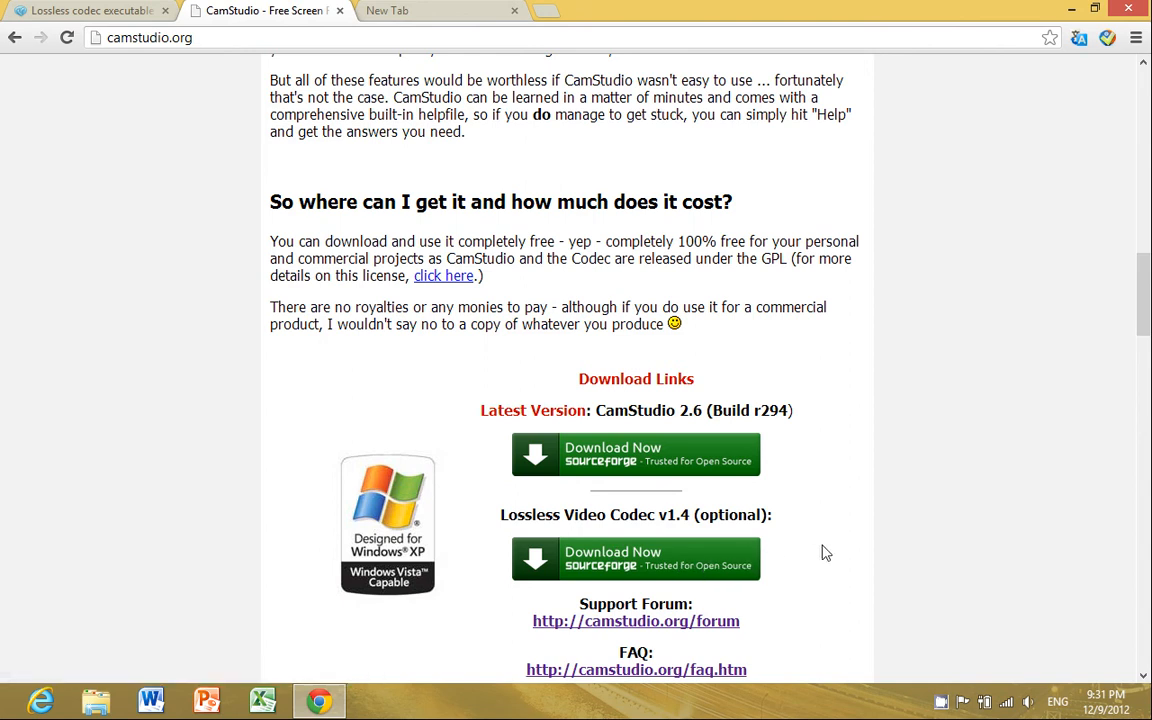
mouse_move(850, 530)
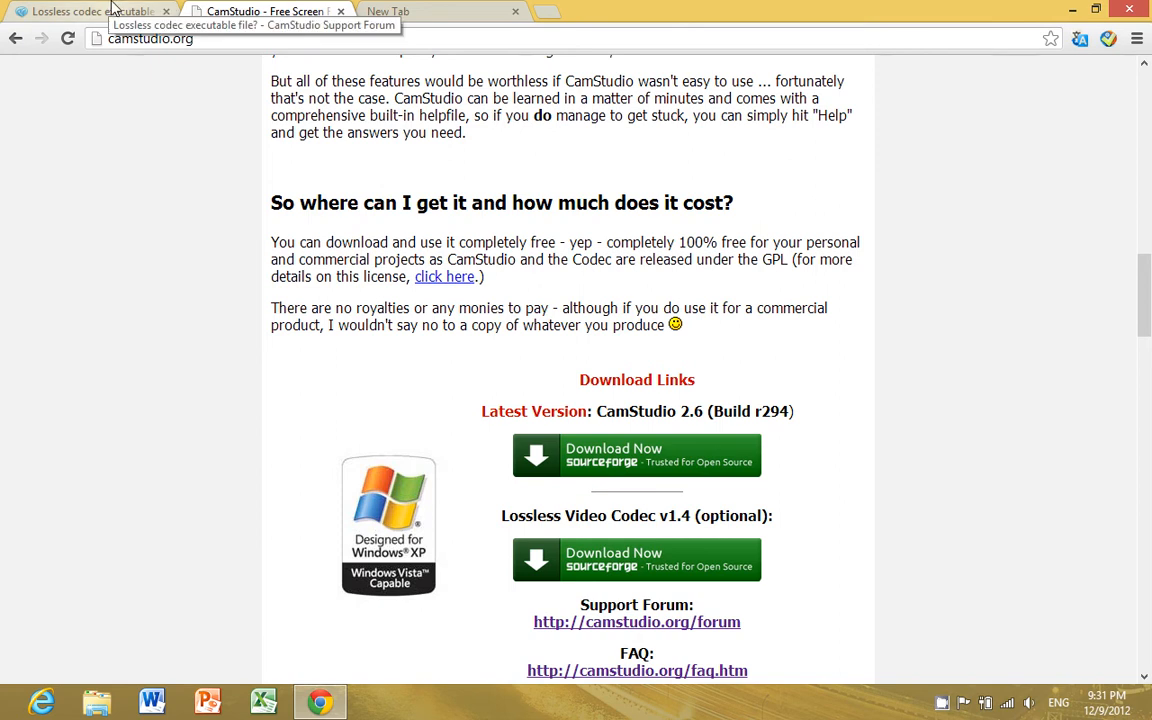
Step: Return to the lossless codec forum thread and select the screencasttutorial.org CamStudioCodec14.exe link
click(90, 11)
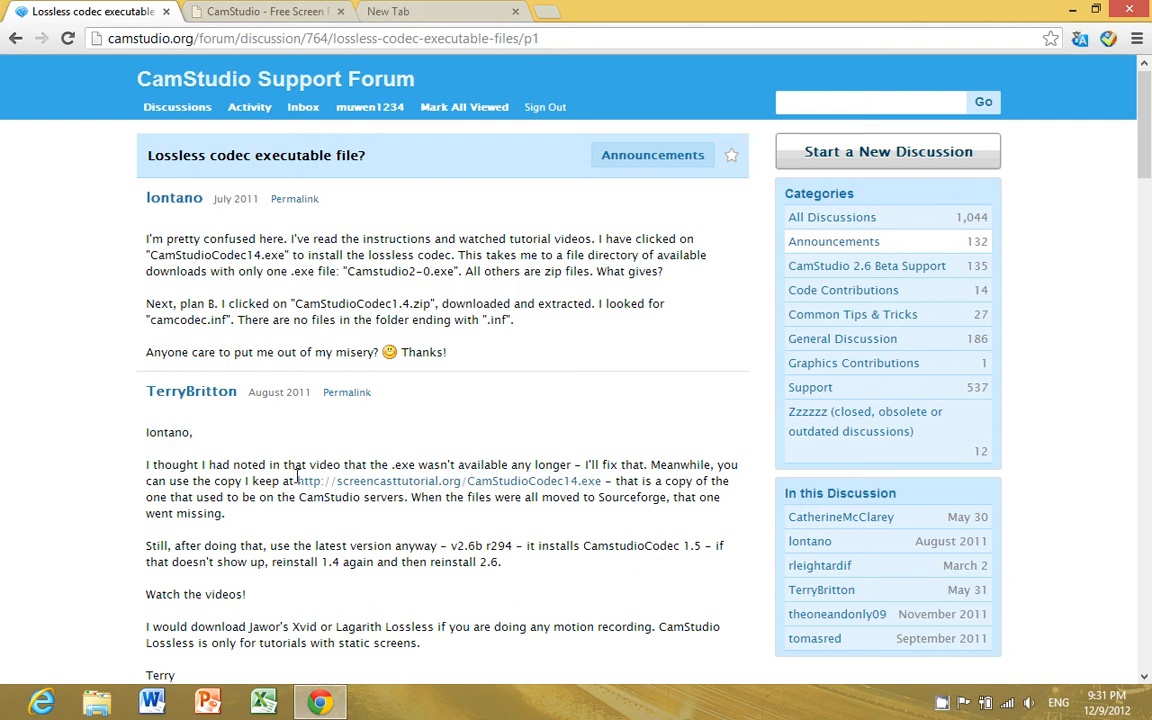
drag(298, 481, 608, 481)
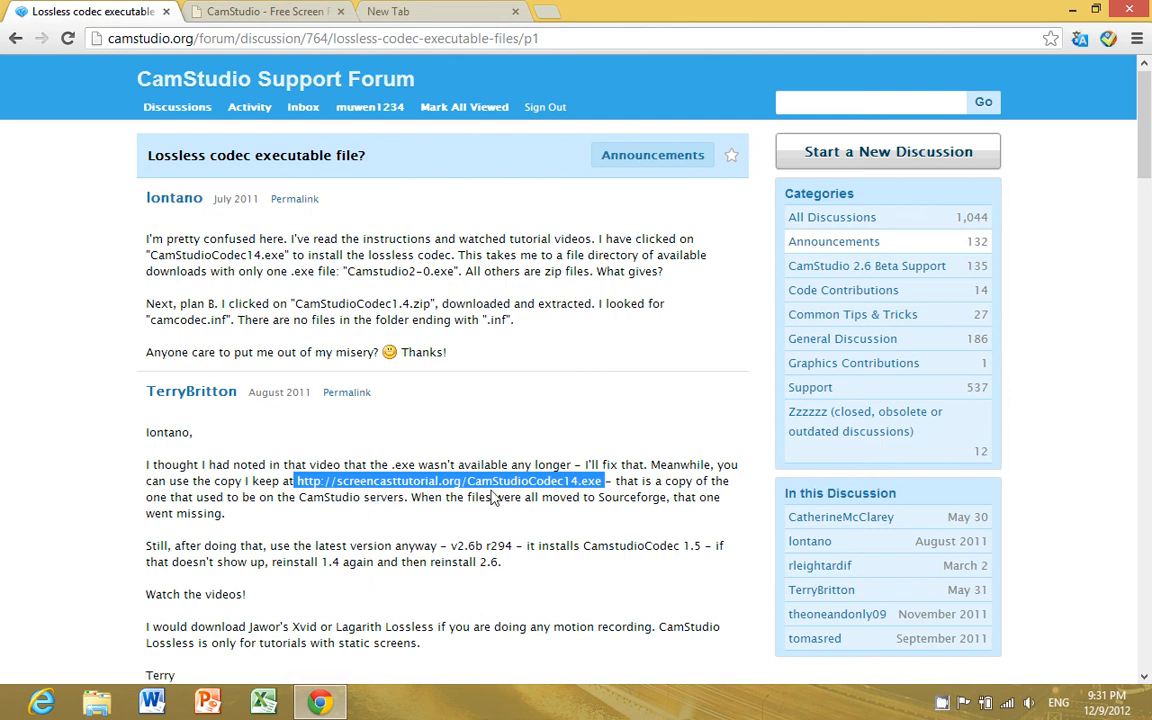
mouse_move(495, 498)
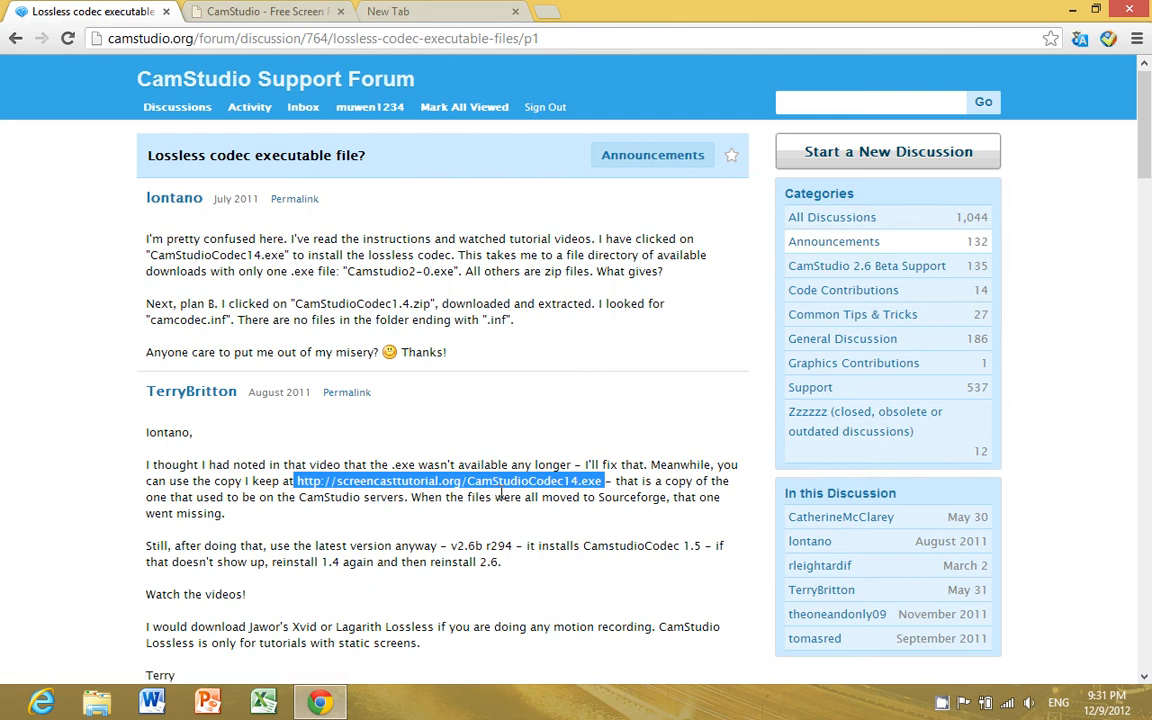
mouse_move(540, 504)
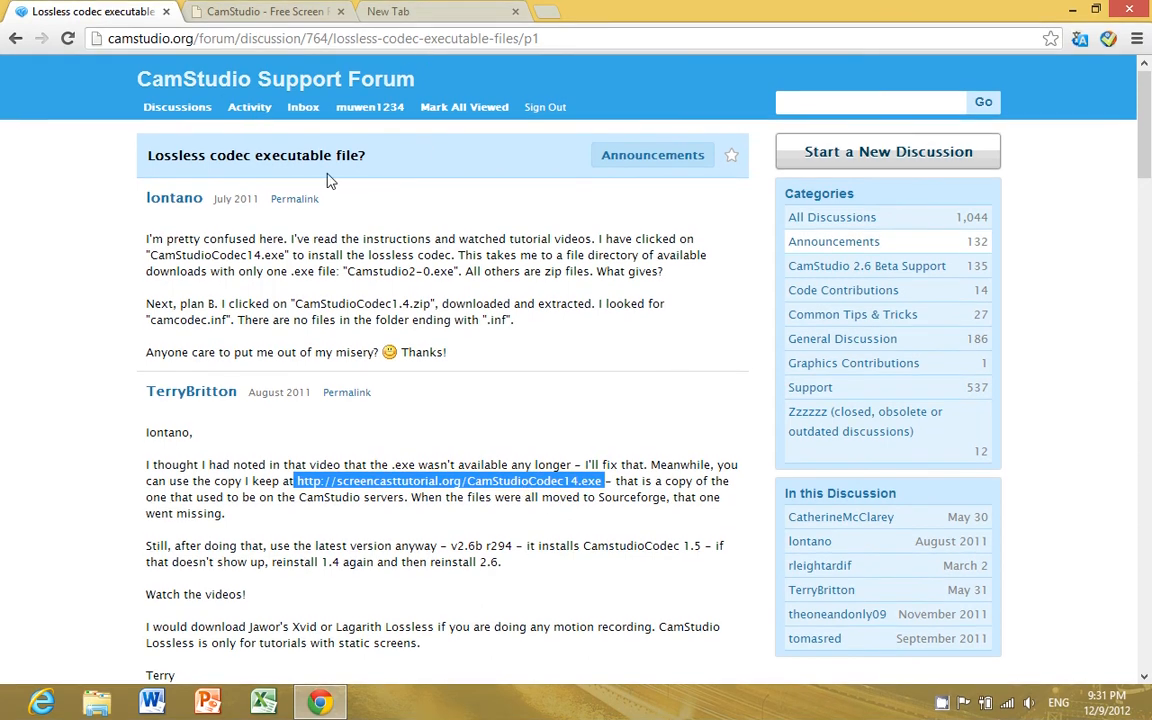
mouse_move(400, 531)
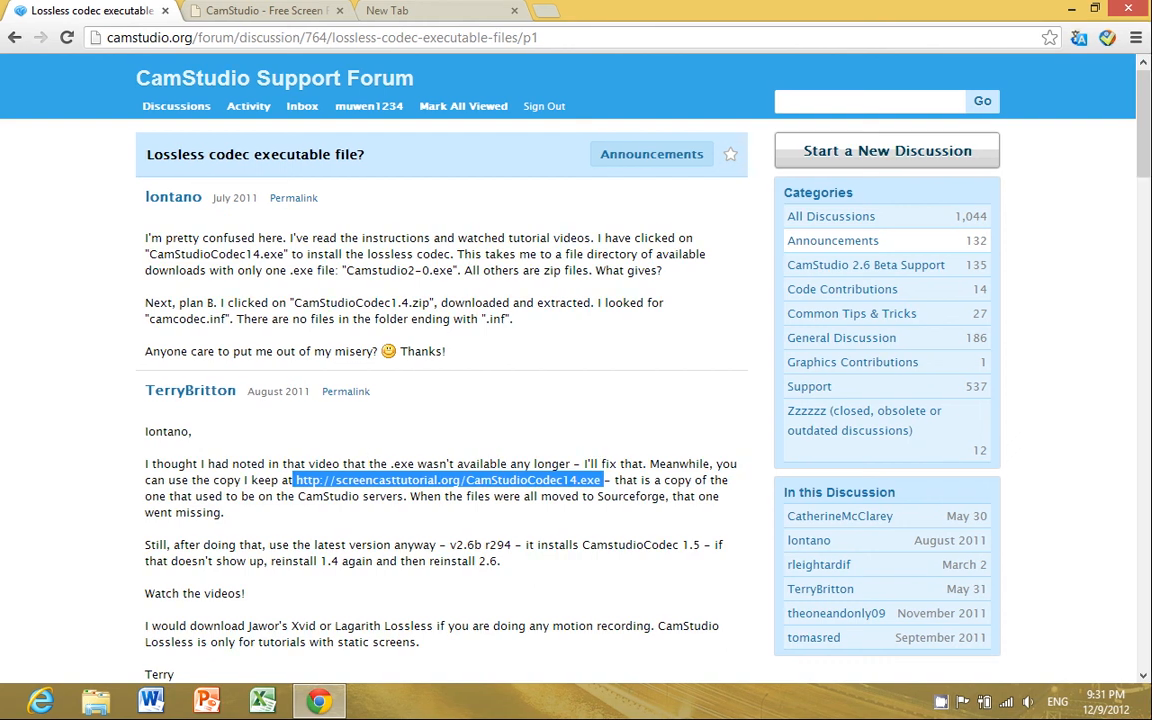
Step: Choose CamStudio Lossless Codec v1.5 from the Video Options compressor list
click(375, 699)
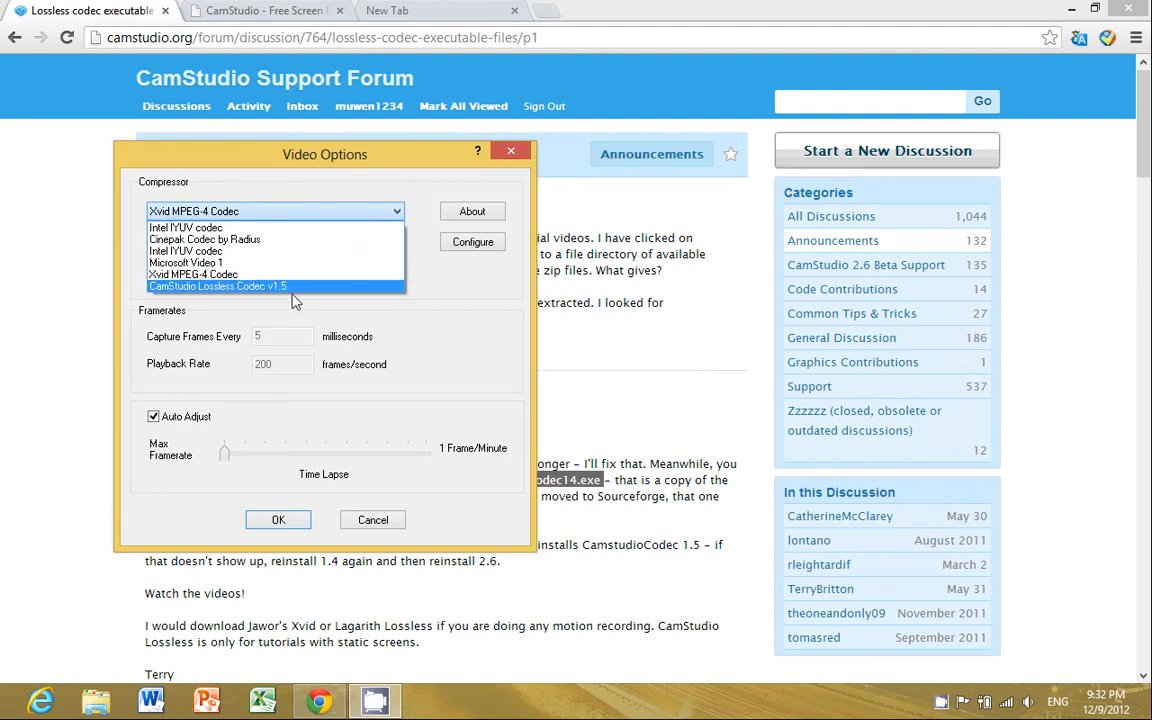
mouse_move(285, 270)
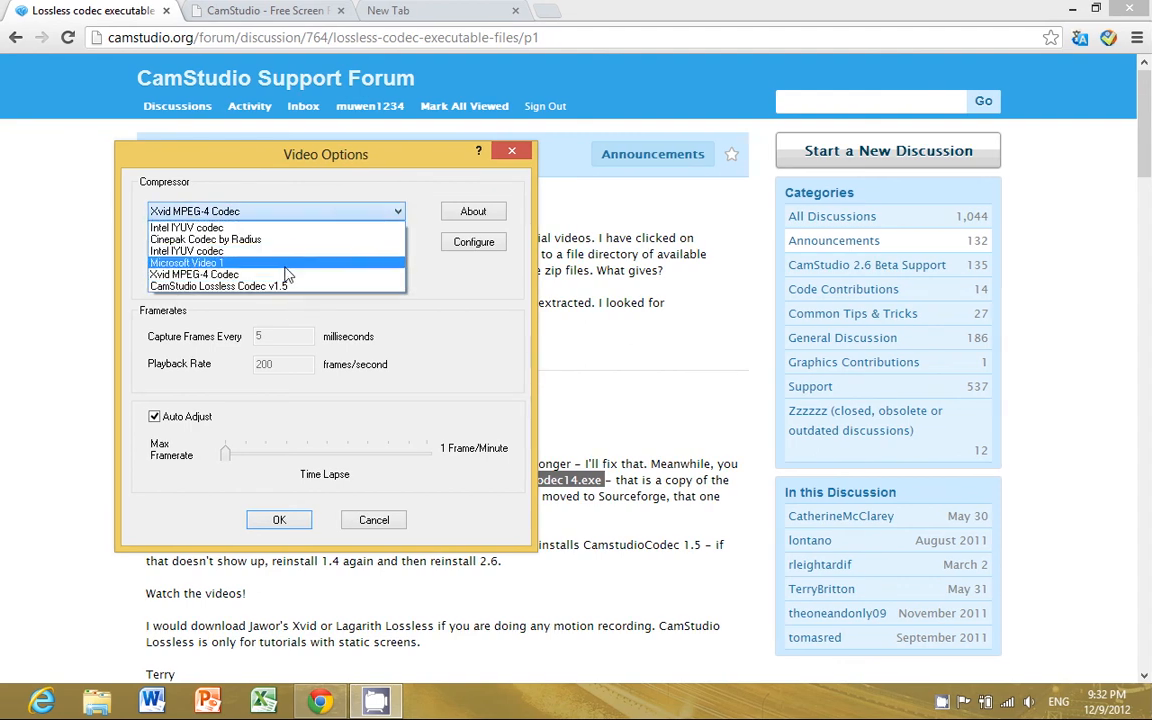
click(218, 287)
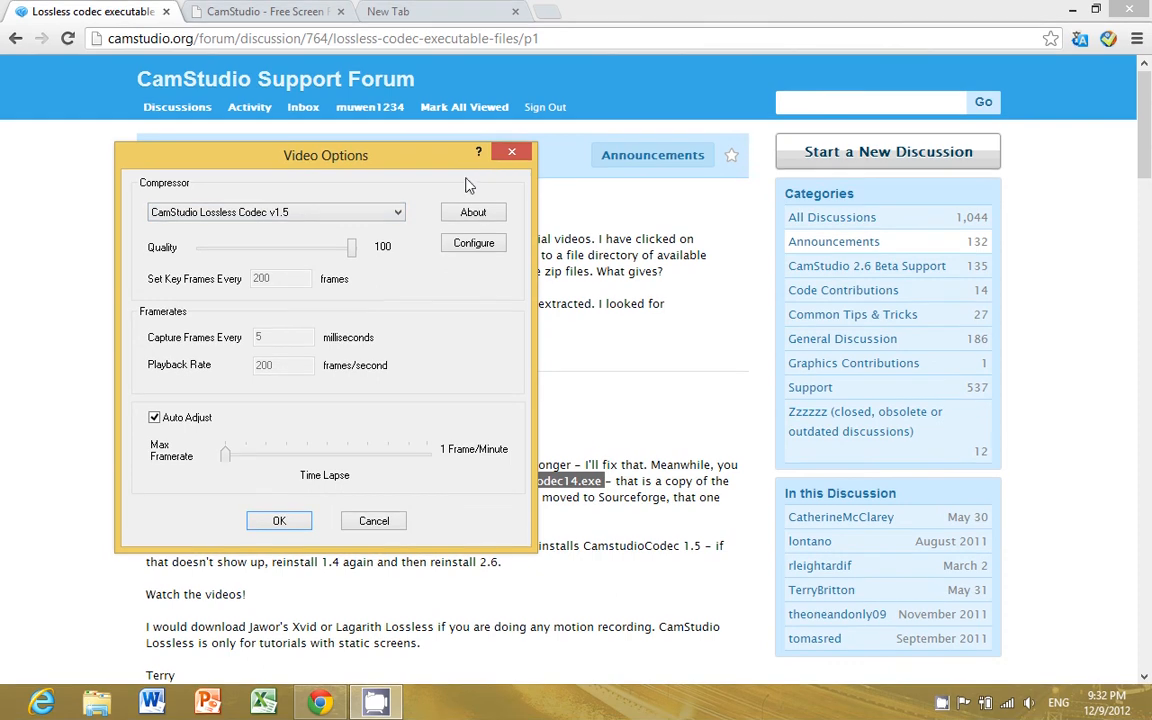